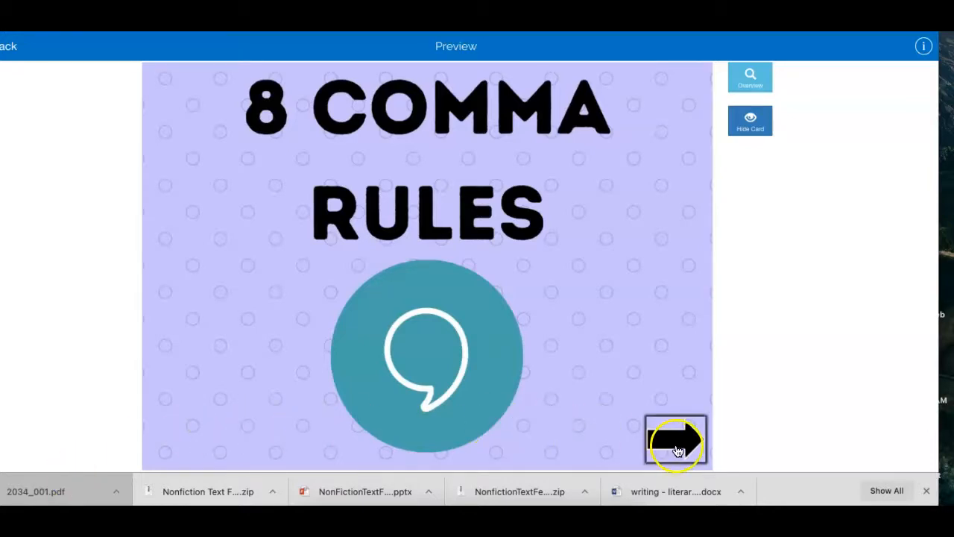
Move from the title card to the Lists (Series) explanation card via the Choose One menu
click(676, 440)
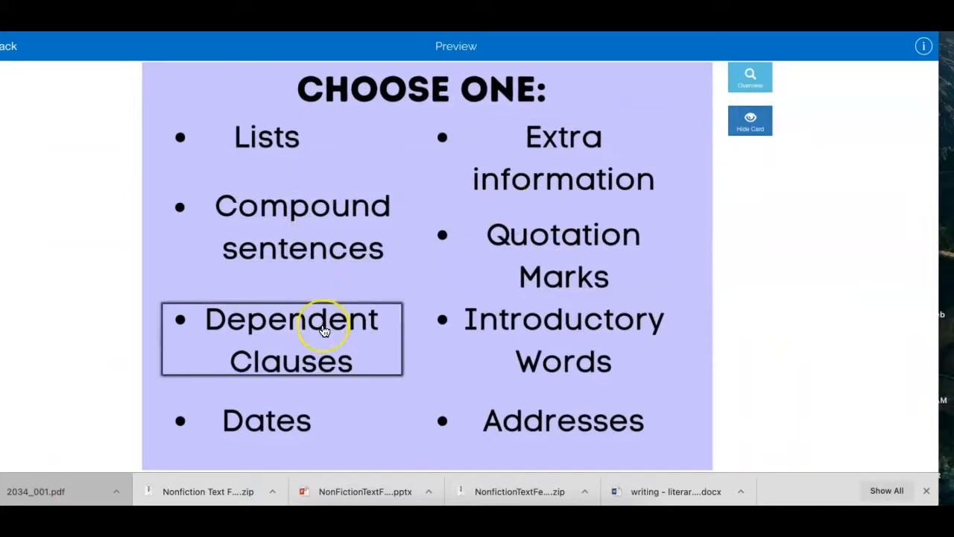
mouse_move(325, 331)
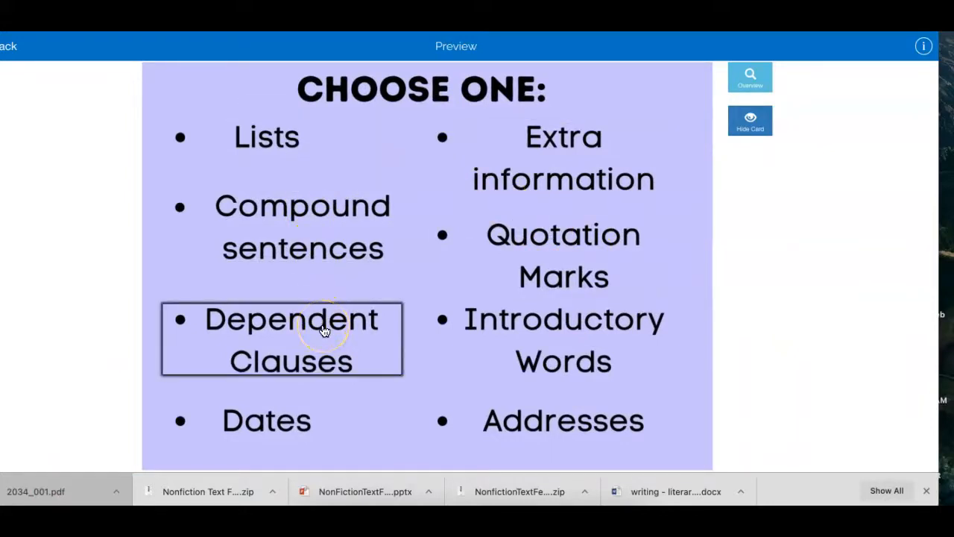
click(267, 137)
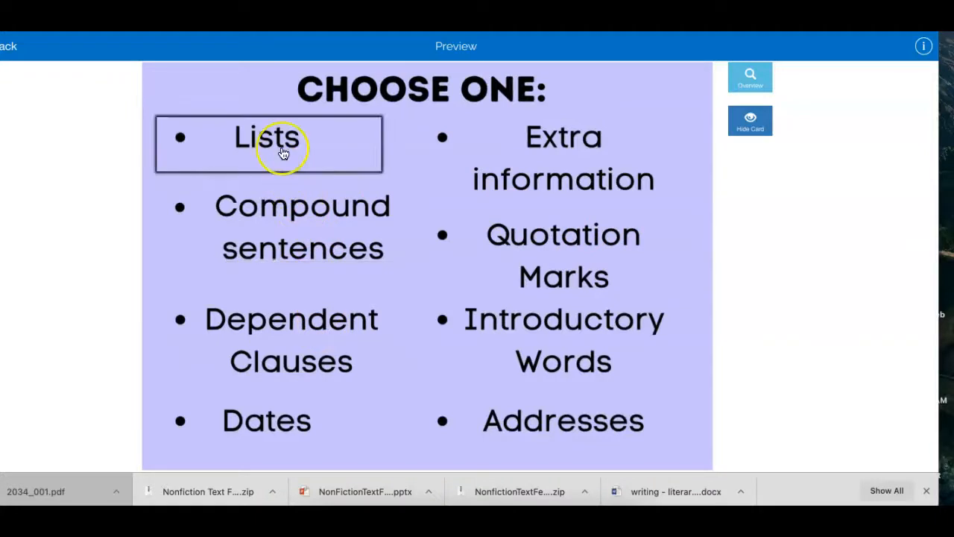
click(267, 137)
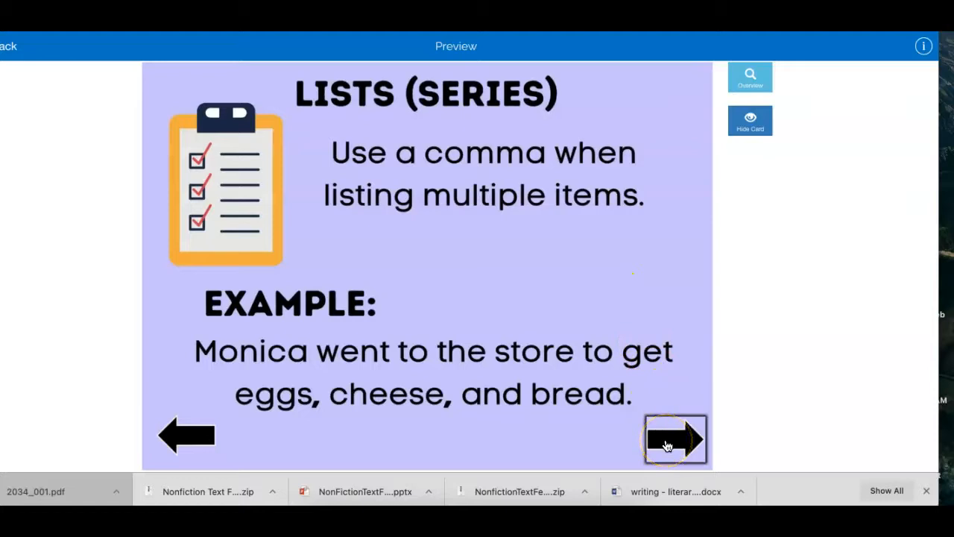
Reach the hike-packing comma card and dismiss the refused Hide Card notice
click(674, 438)
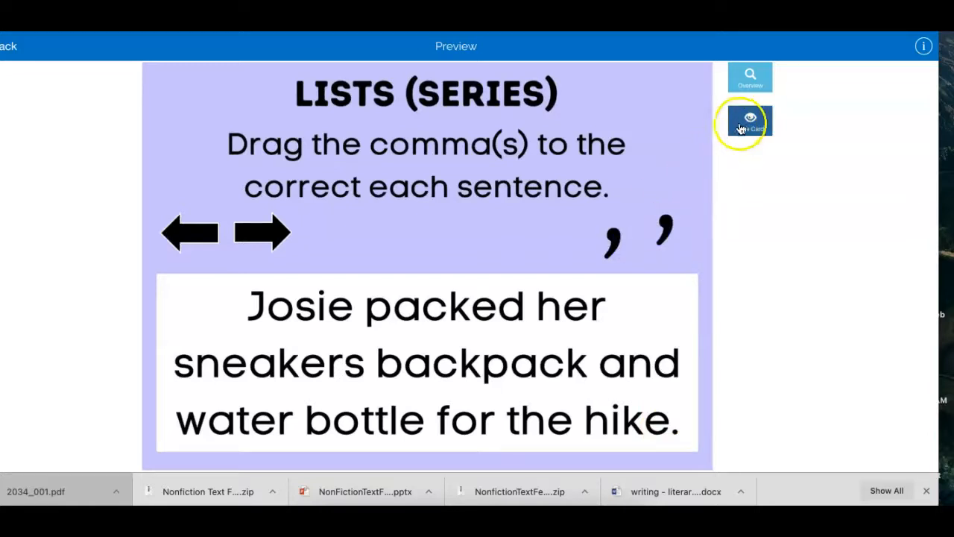
click(750, 121)
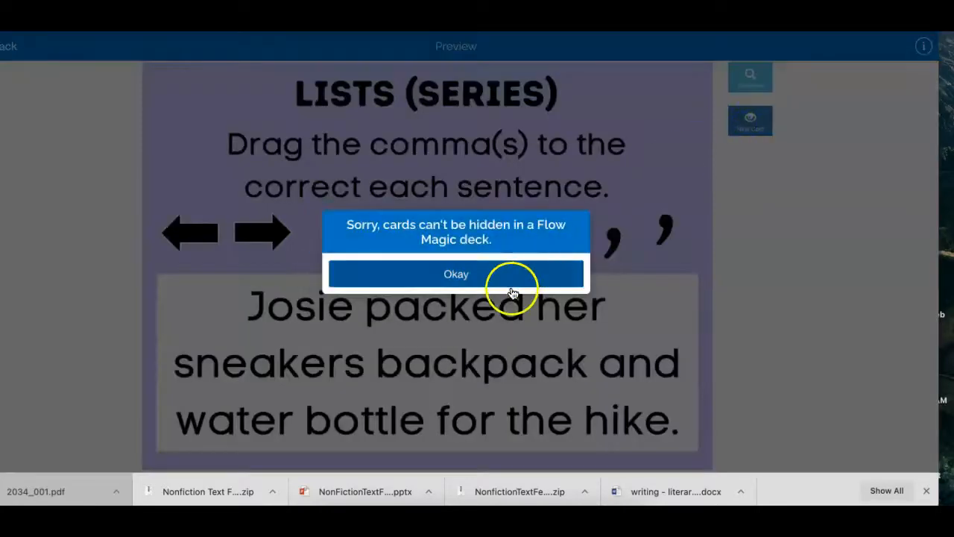
click(456, 274)
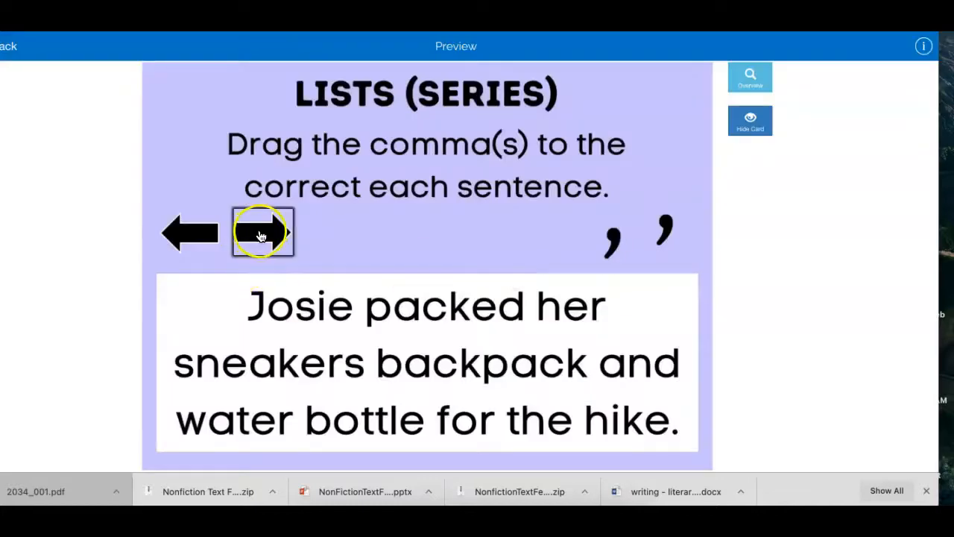
Page through the grocery, questions, pets, mall, birthday and hamburger sentences back to the title card
click(262, 231)
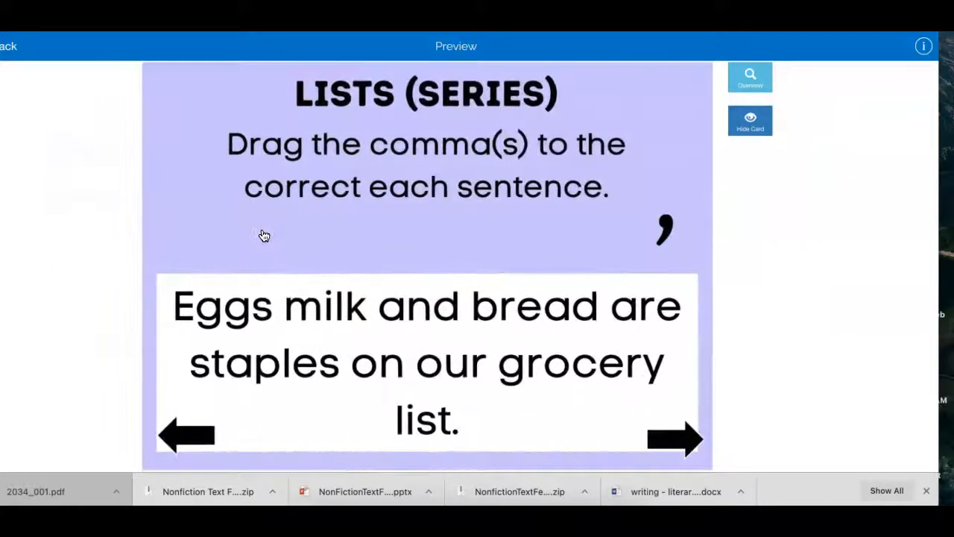
mouse_move(663, 226)
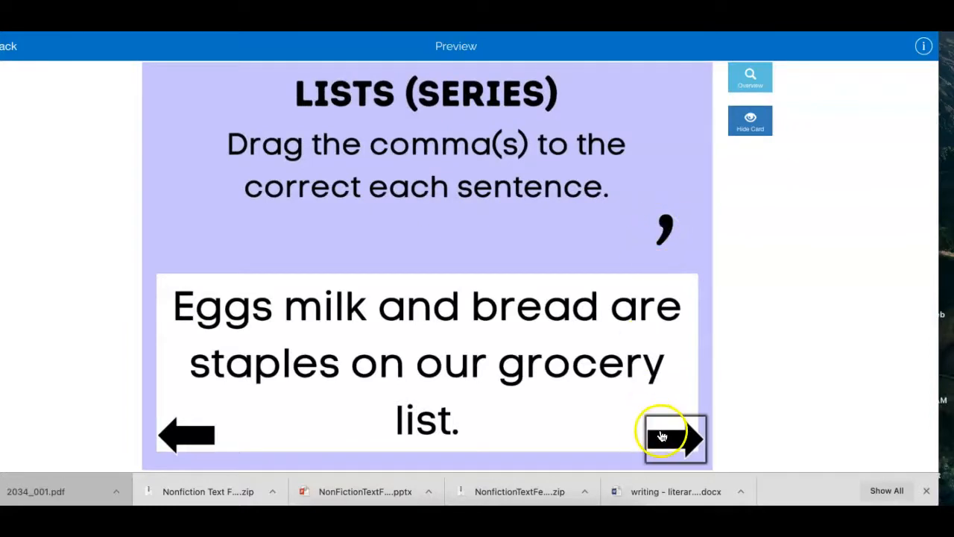
click(674, 439)
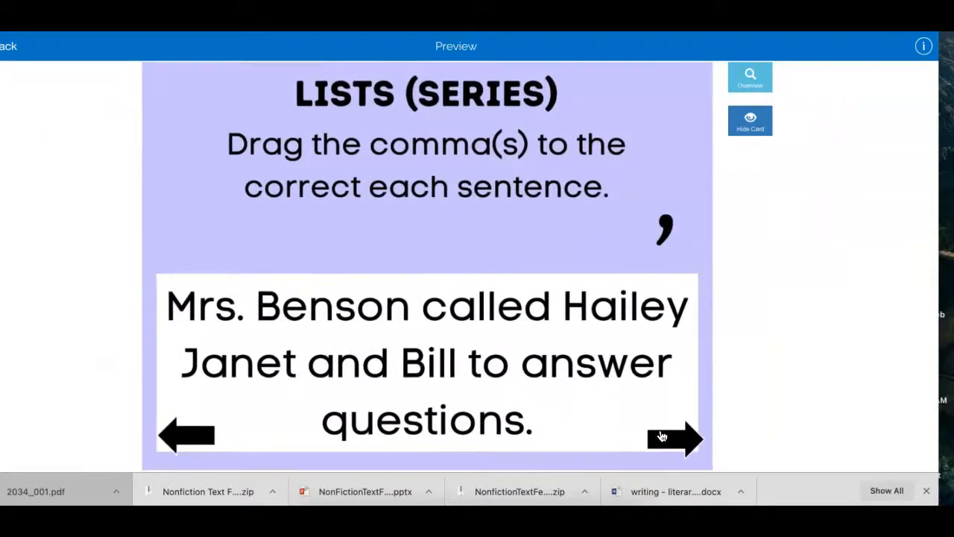
click(674, 438)
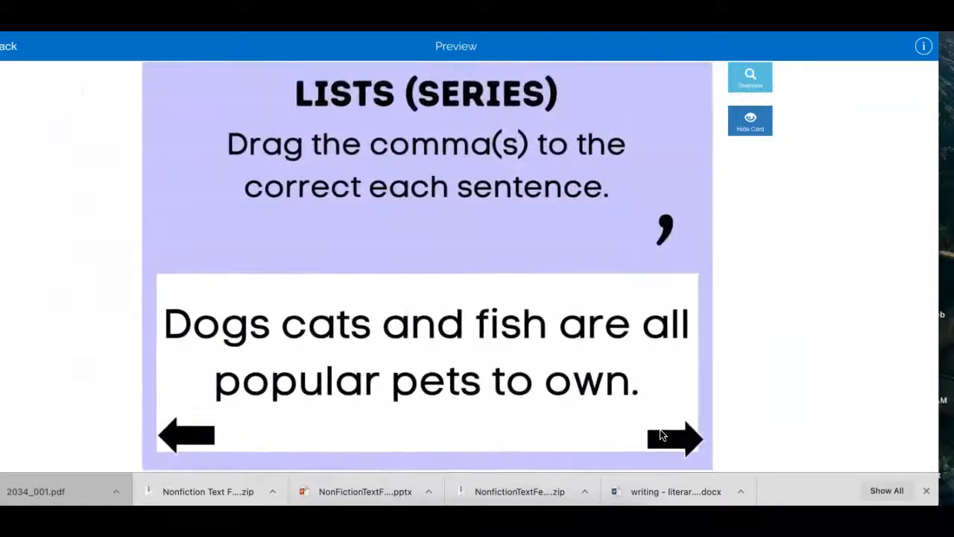
click(674, 438)
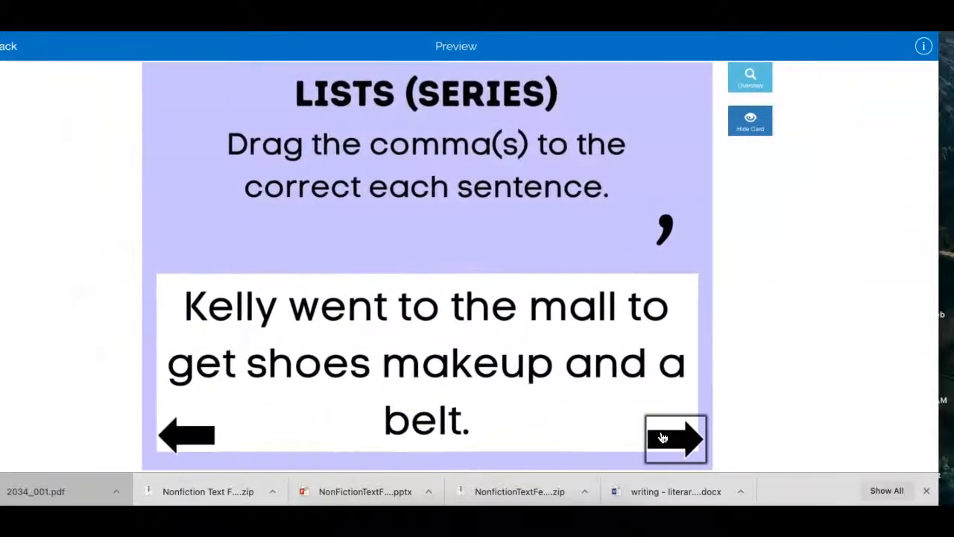
click(673, 438)
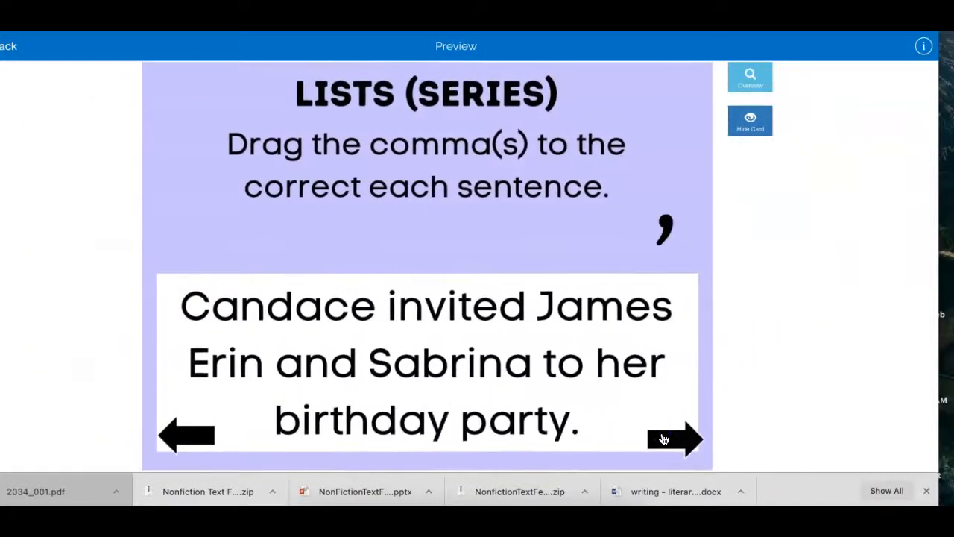
click(674, 438)
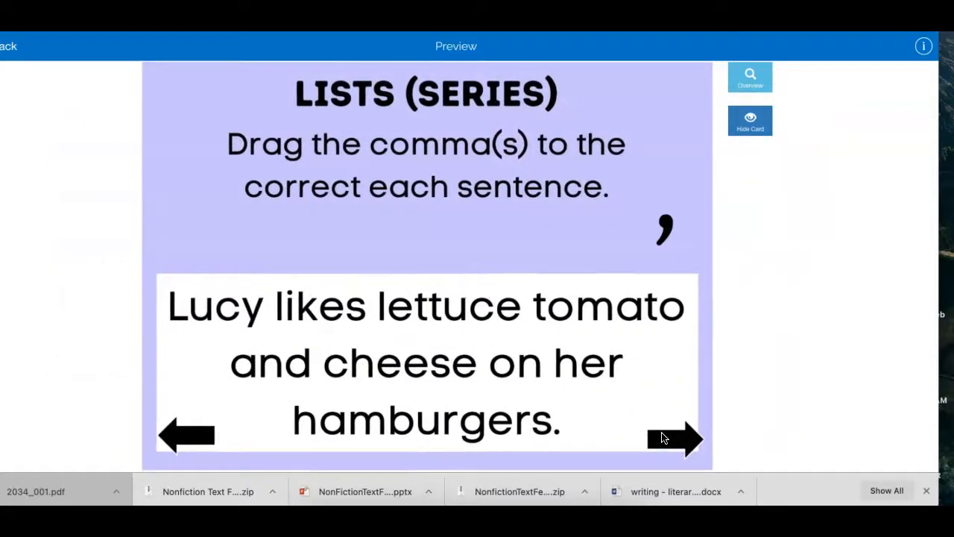
mouse_move(760, 181)
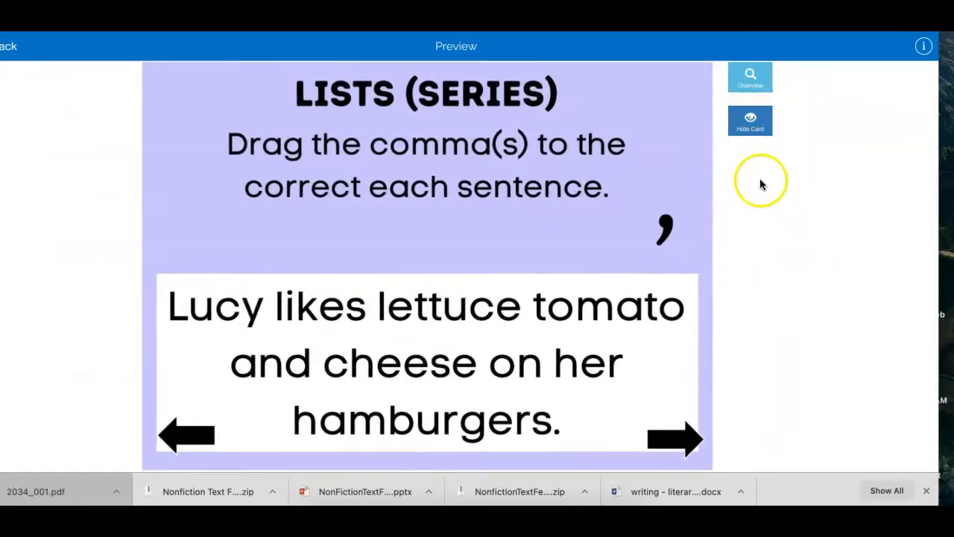
mouse_move(670, 438)
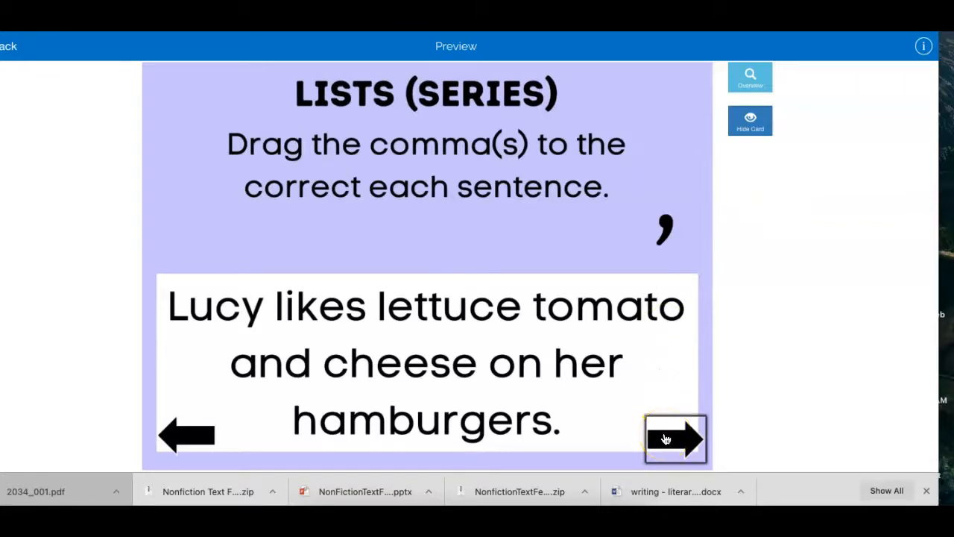
click(674, 438)
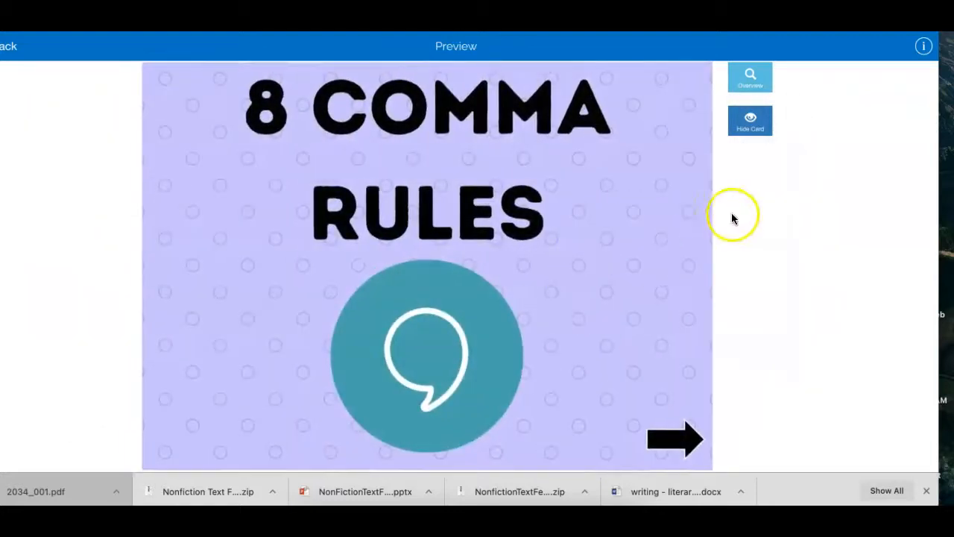
mouse_move(563, 112)
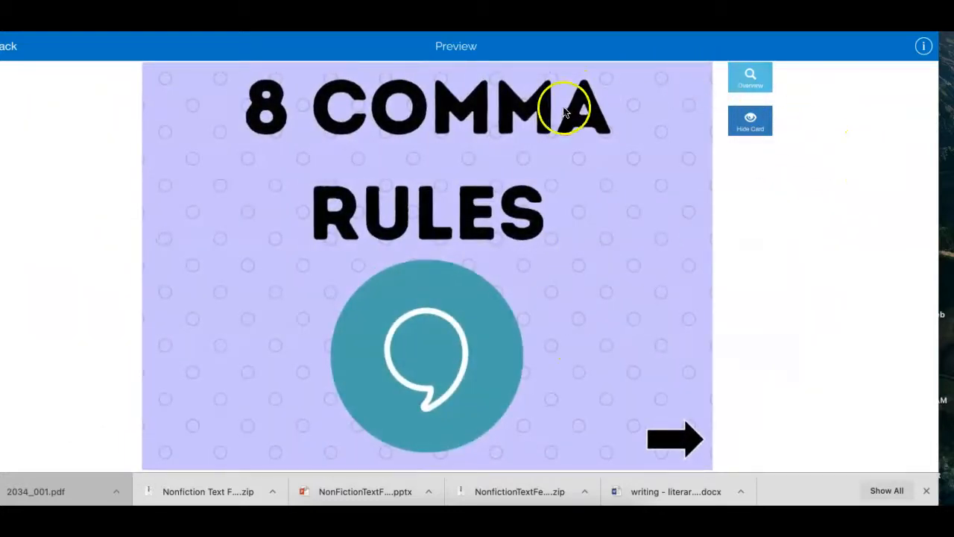
mouse_move(510, 200)
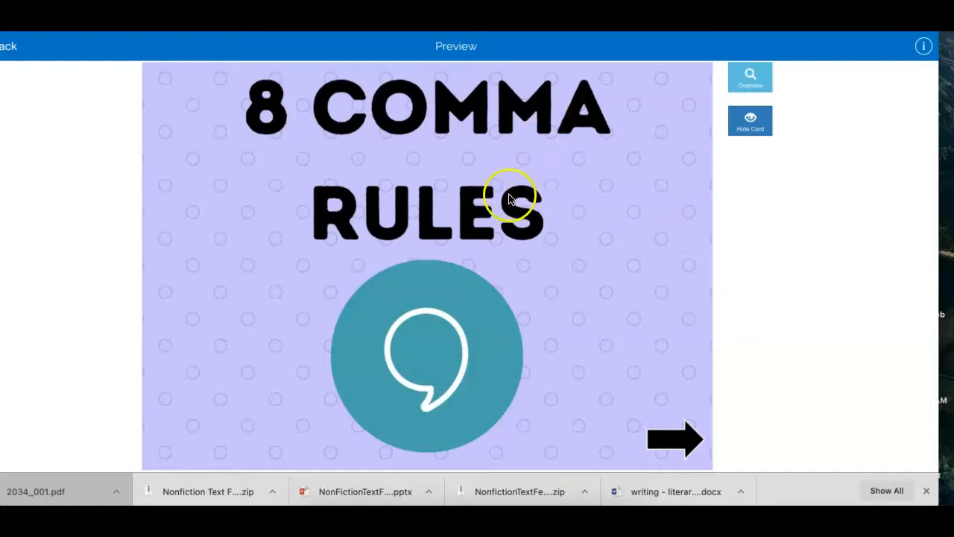
mouse_move(510, 202)
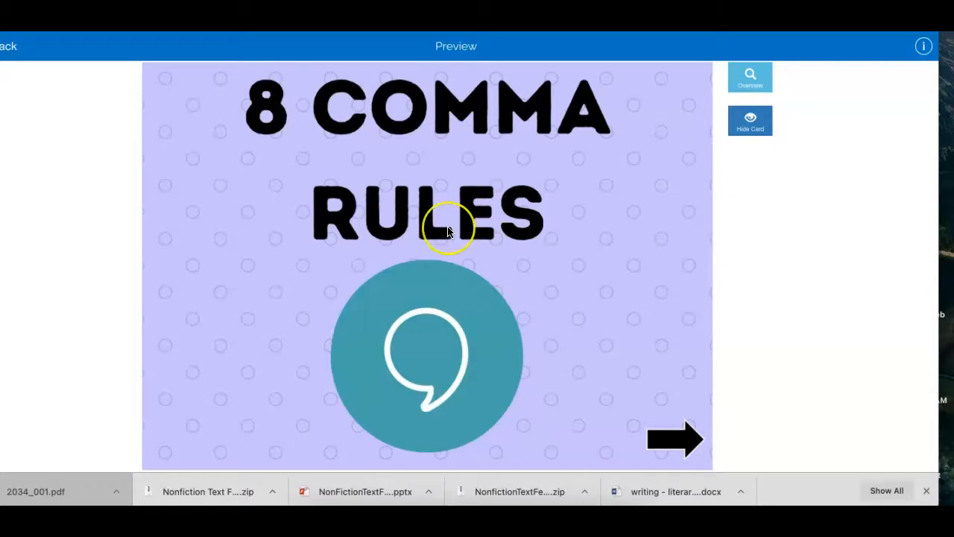
mouse_move(376, 209)
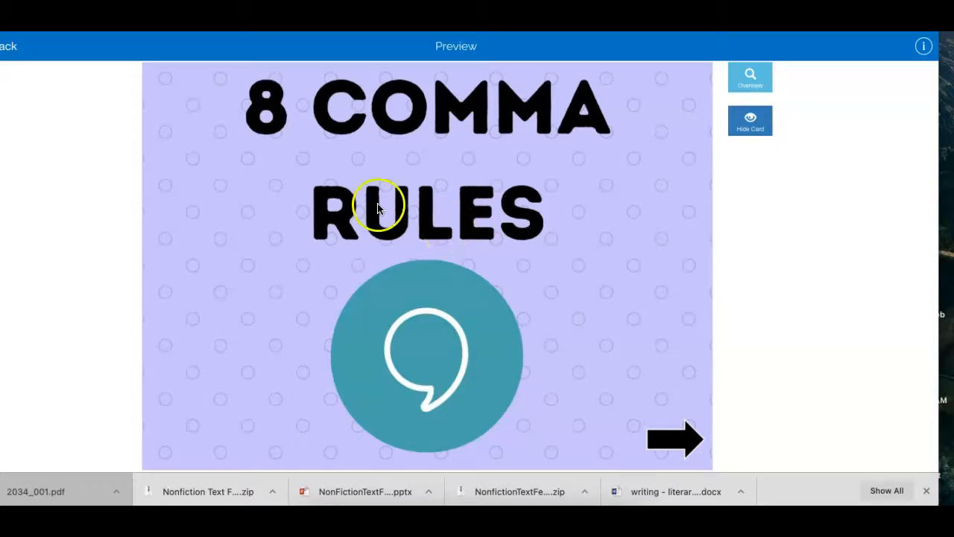
mouse_move(24, 453)
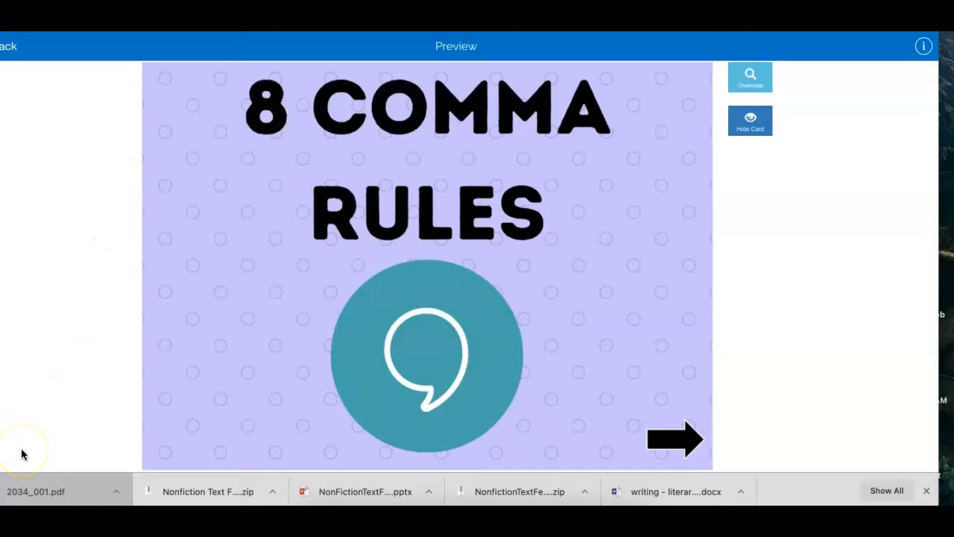